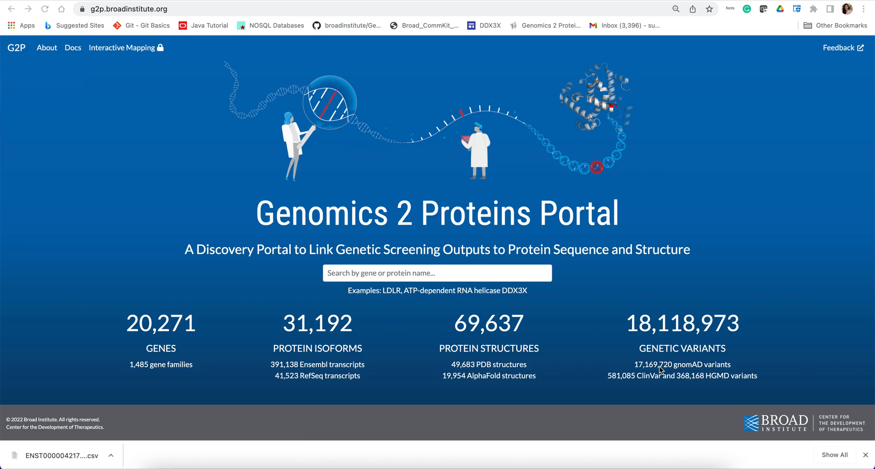
mouse_move(666, 353)
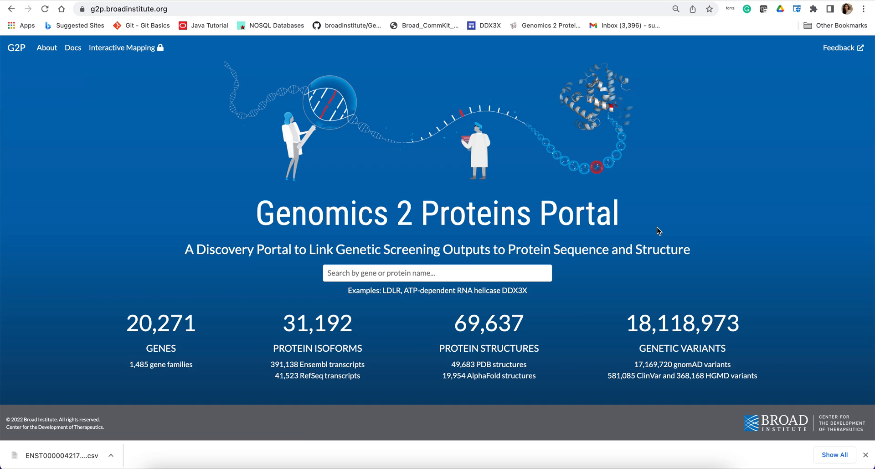
mouse_move(142, 158)
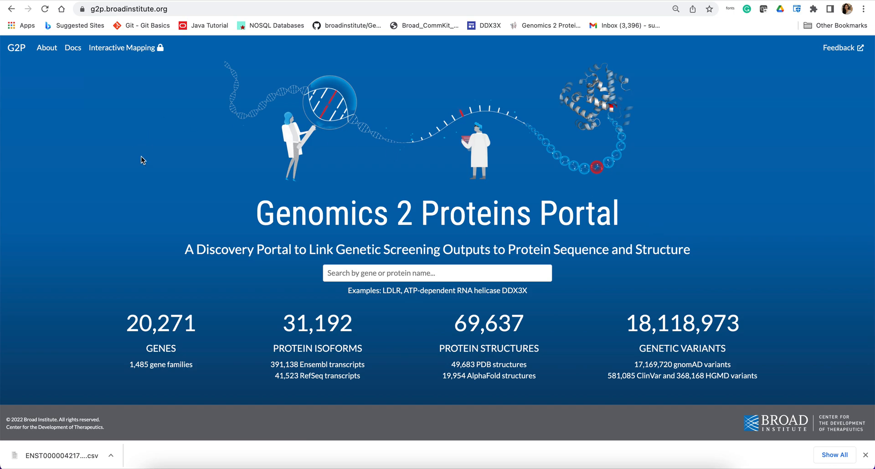
mouse_move(151, 162)
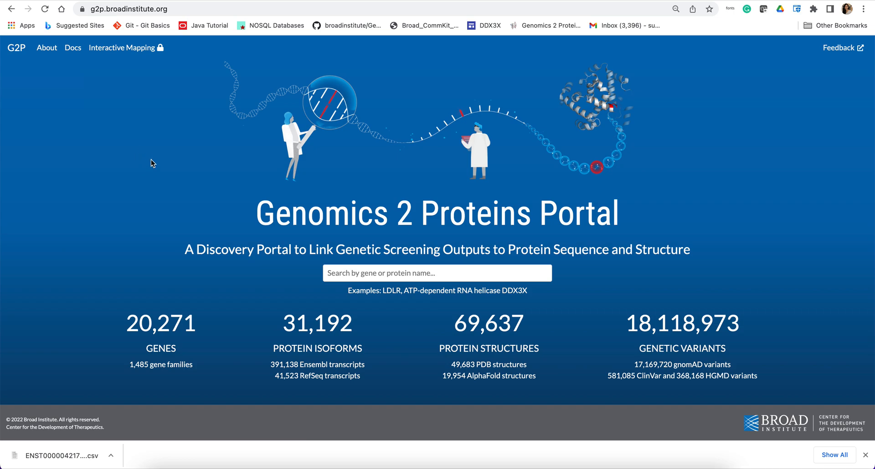
mouse_move(138, 48)
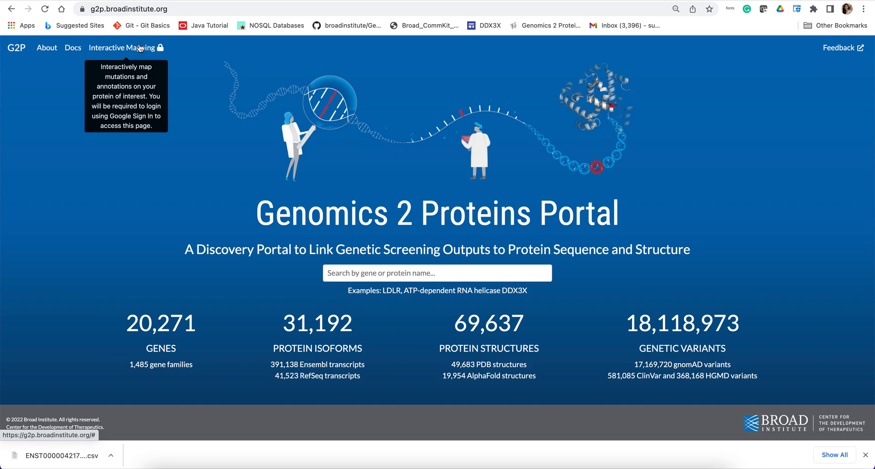
Sign in with a Google account and continue past the disclaimer into the Interactive Mapping tool.
left_click(124, 47)
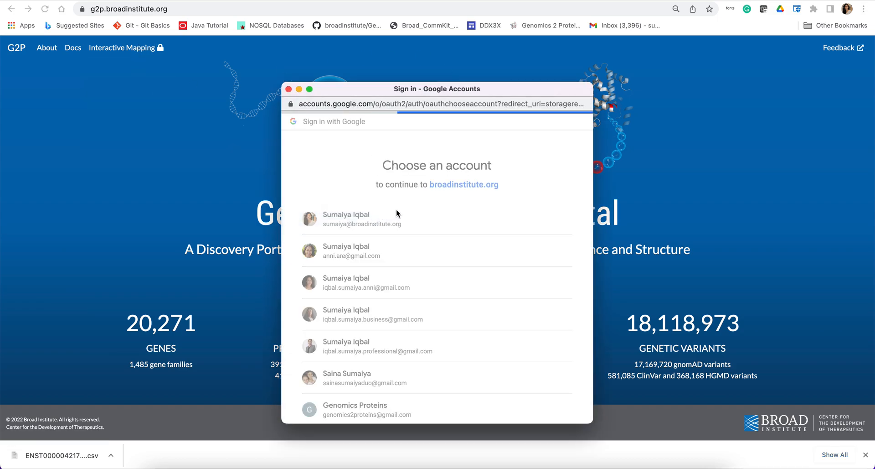
left_click(361, 218)
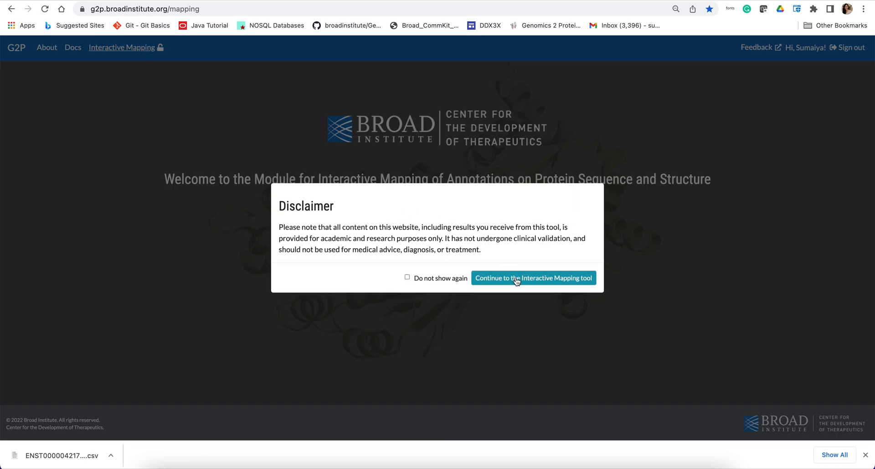
left_click(534, 277)
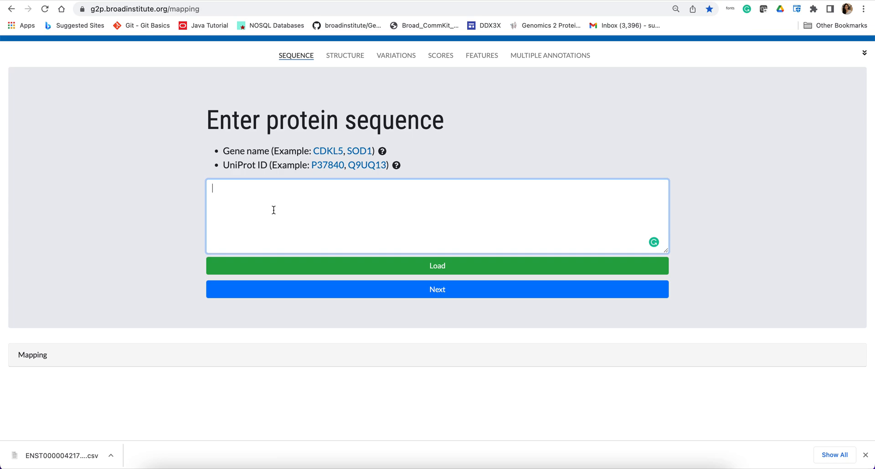
Enter BIRC6 in the sequence box and load its human protein sequence into the mapping panel.
type("BIRC")
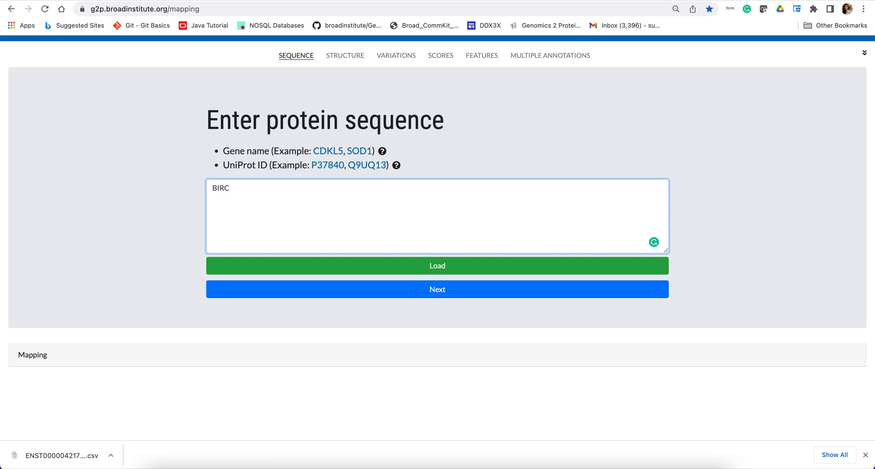
type("6")
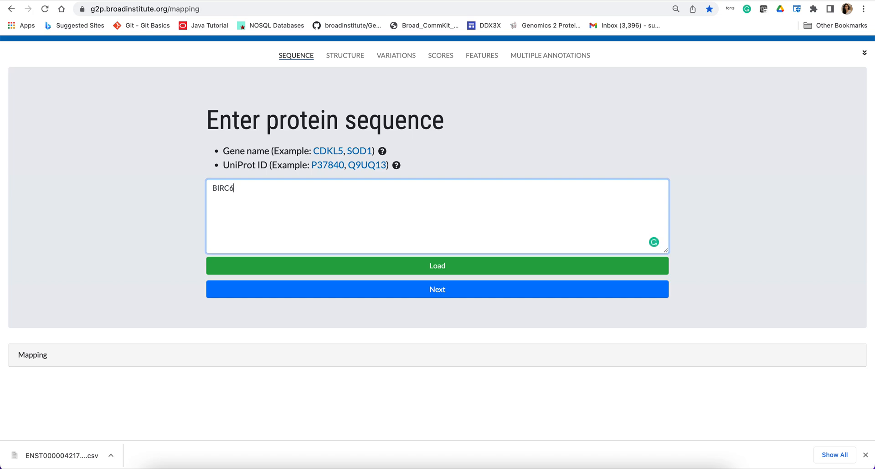
left_click(437, 266)
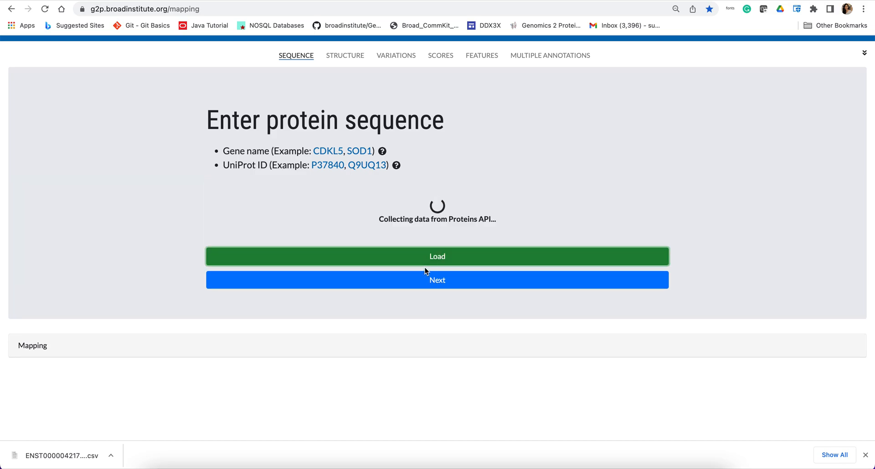
left_click(436, 265)
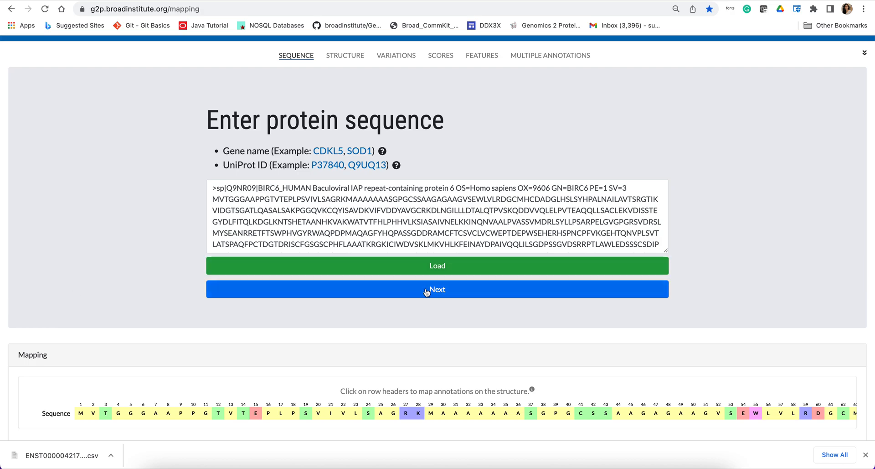
Proceed to structure selection, load PDB 3ceg and rotate the 3D model to inspect its fold.
left_click(437, 289)
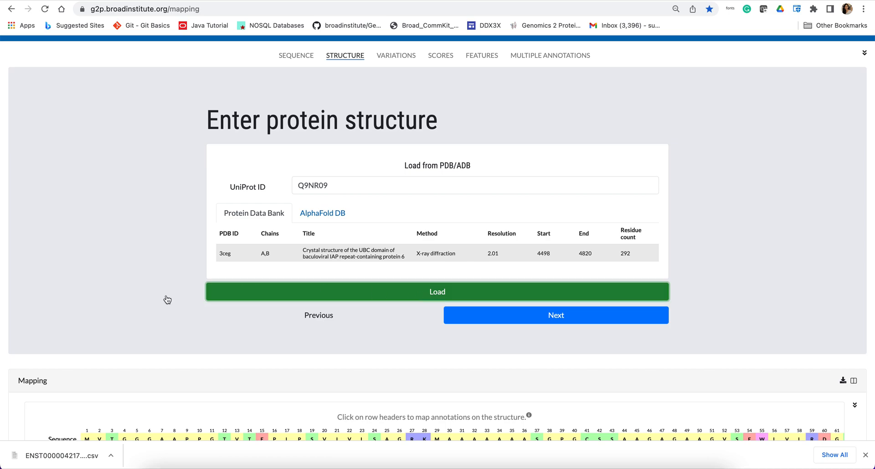
scroll("down", 3)
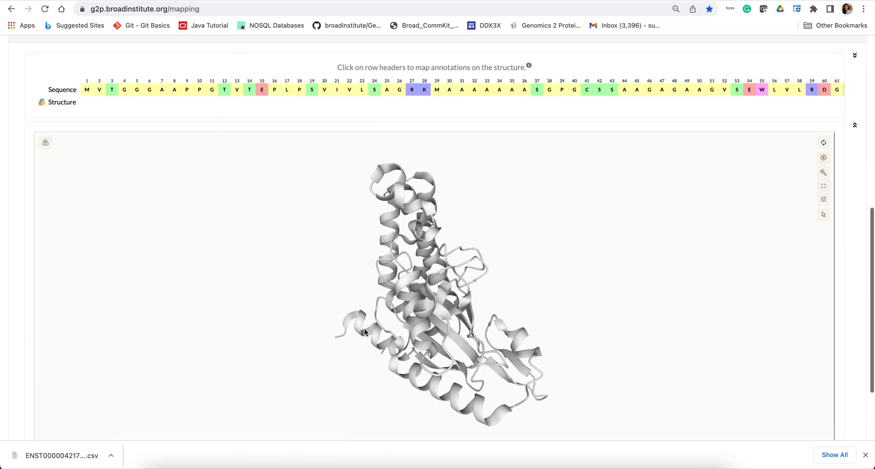
left_click_drag(366, 332, 407, 248)
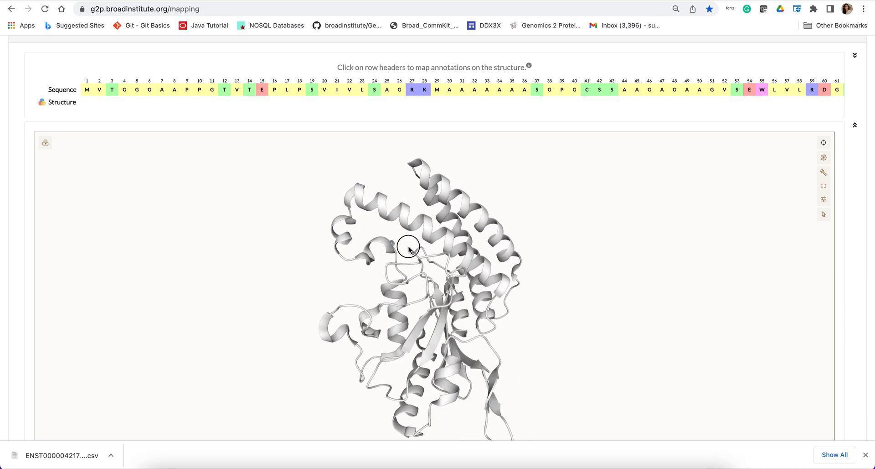
left_click_drag(408, 247, 407, 247)
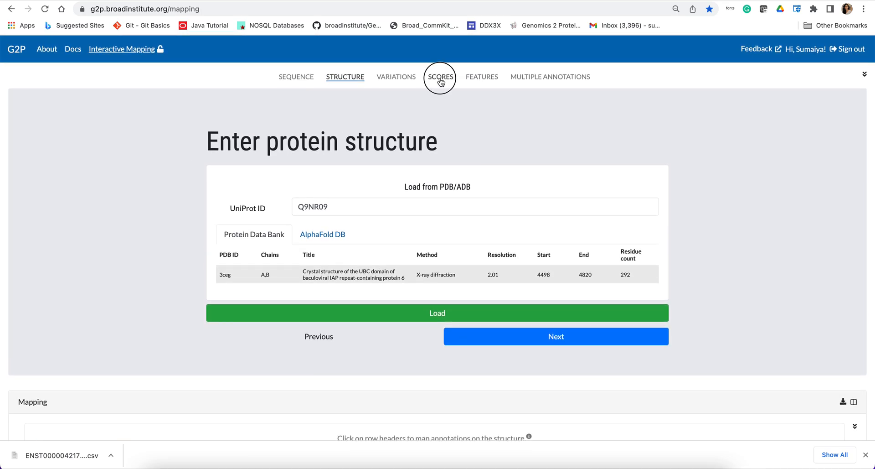
Move to the Scores step showing the empty annotation entry box.
left_click(440, 77)
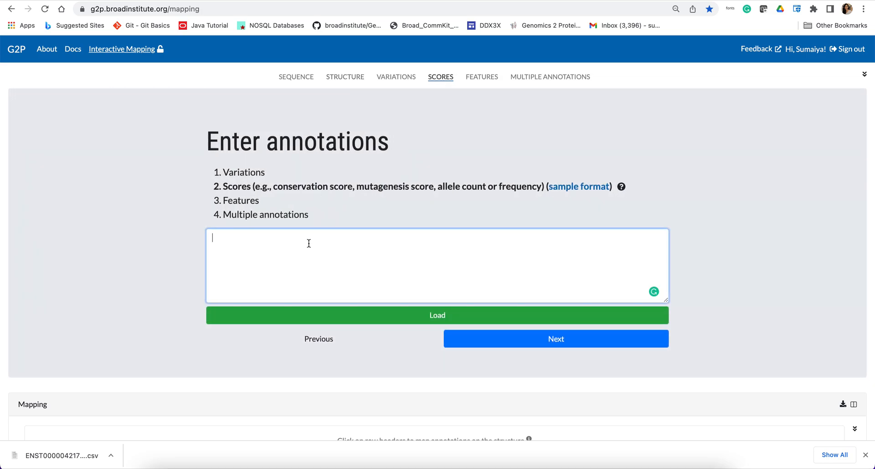
mouse_move(587, 185)
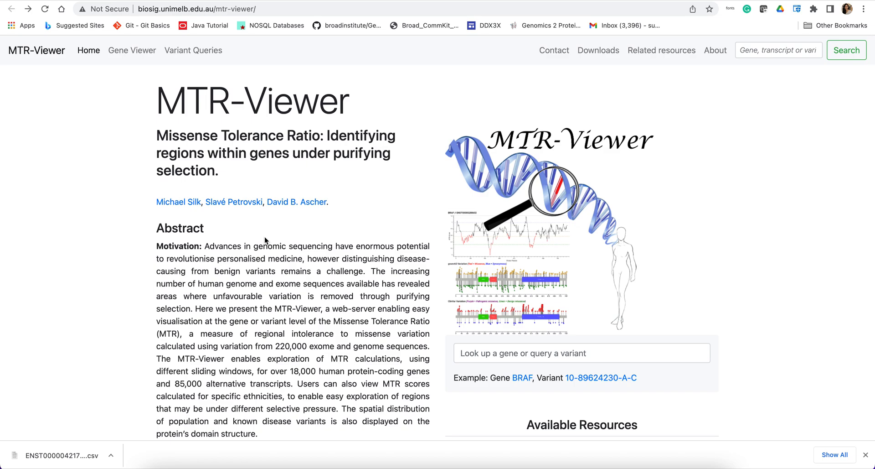
Enter BIRC6 as the gene lookup query on the MTR-Viewer home page.
scroll("down", 3)
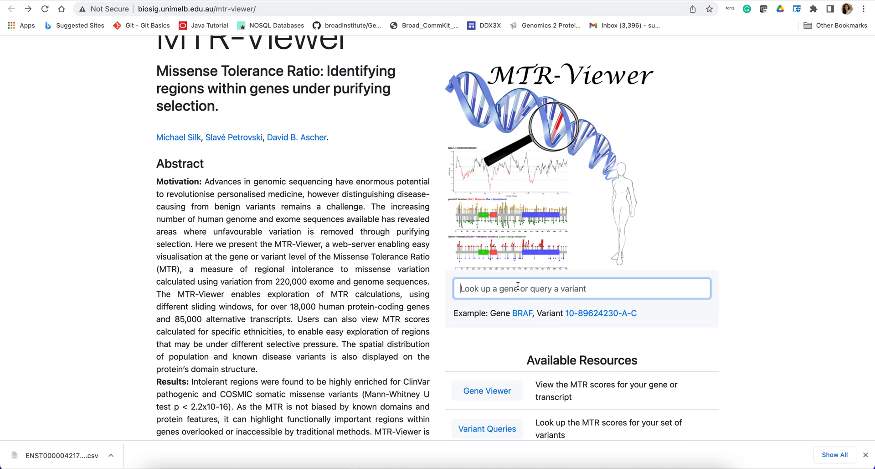
type("BIRC")
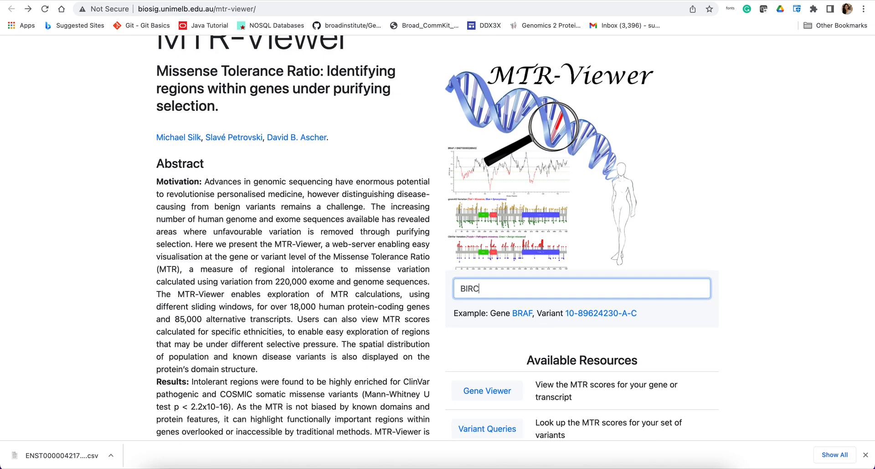
type("6")
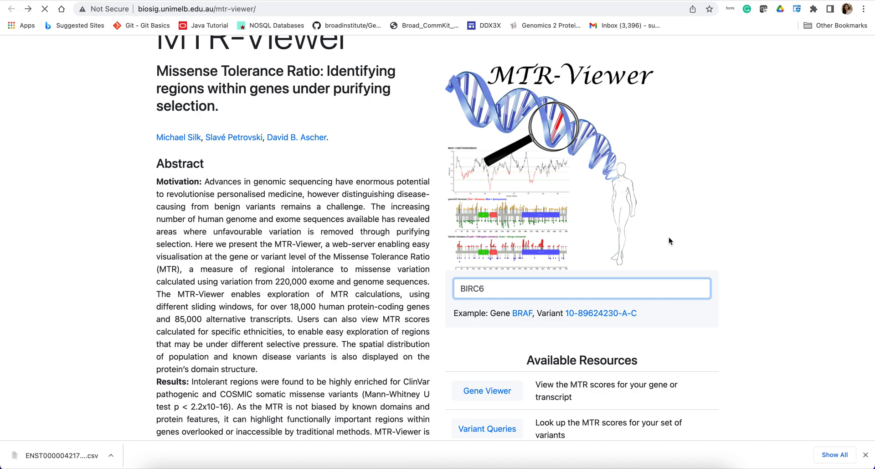
mouse_move(666, 240)
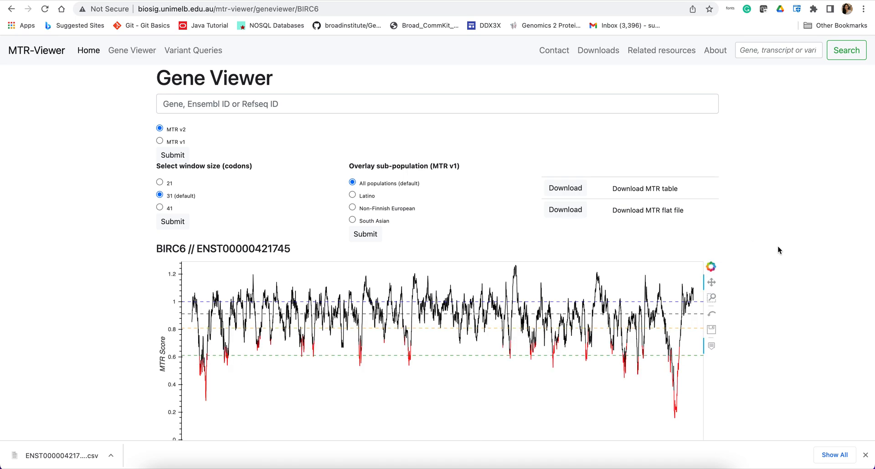
scroll("down", 3)
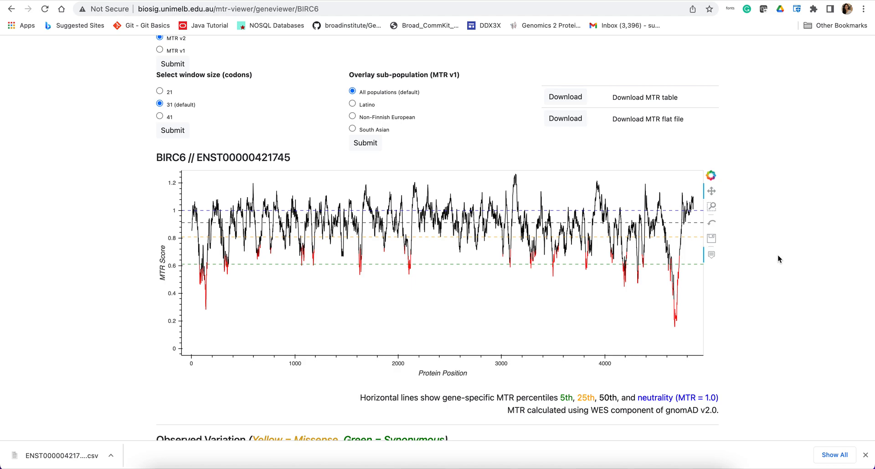
mouse_move(764, 258)
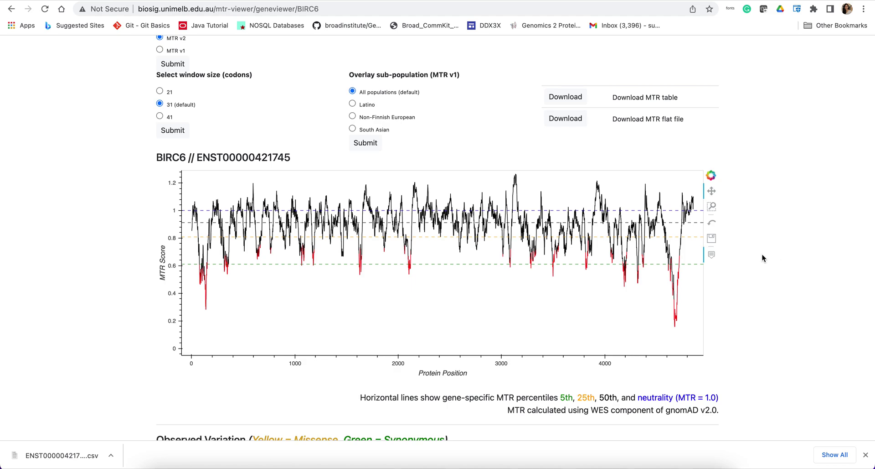
mouse_move(616, 296)
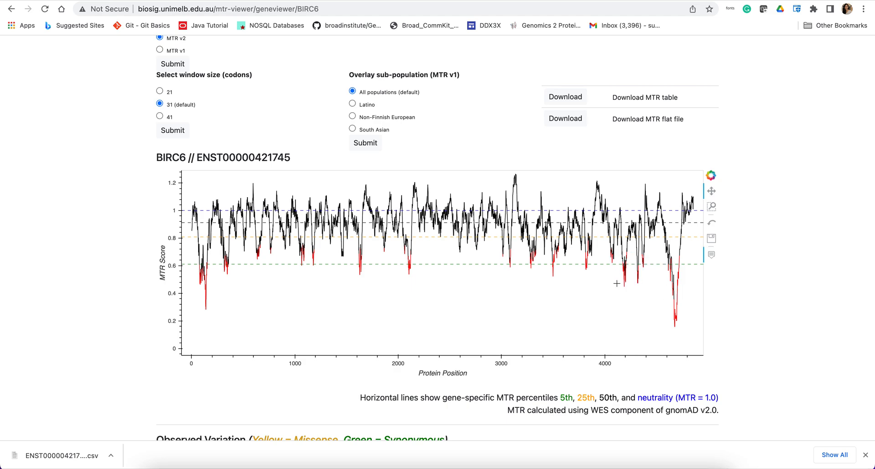
mouse_move(779, 271)
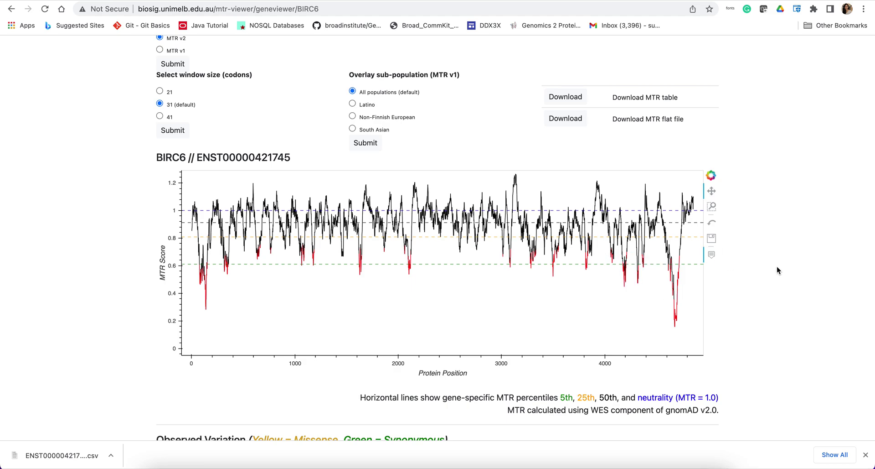
mouse_move(662, 80)
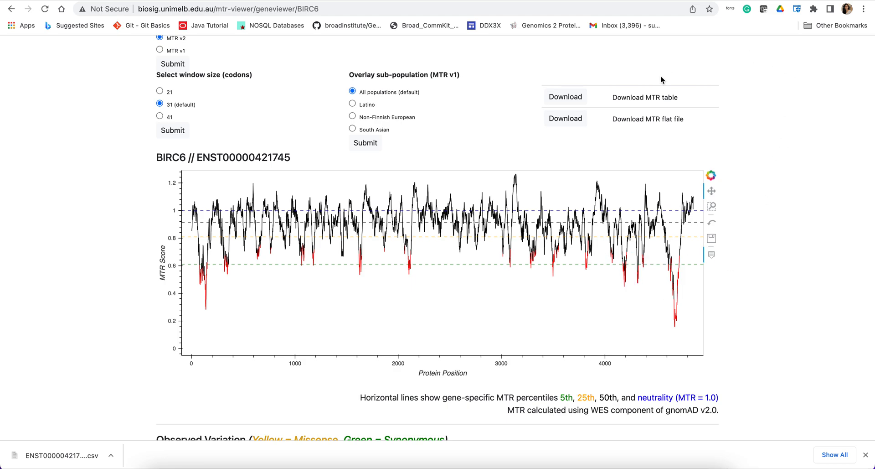
left_click(565, 96)
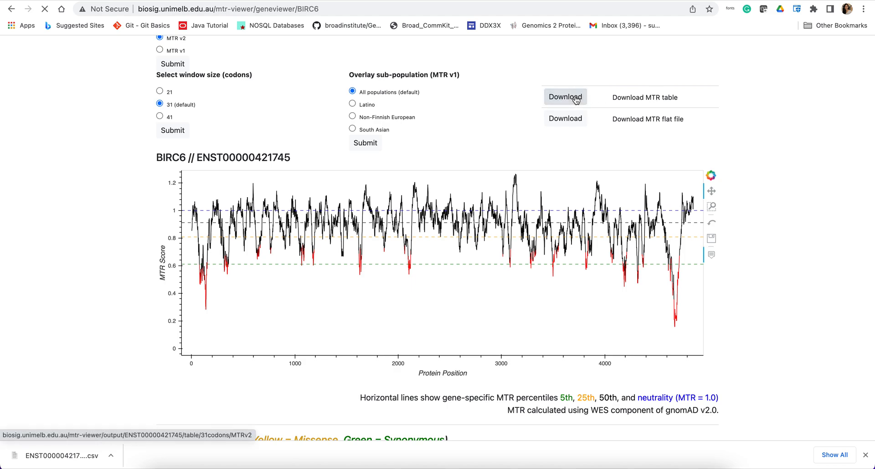
Reveal the downloaded MTR table csv in its folder and open it in Microsoft Excel.
left_click(566, 96)
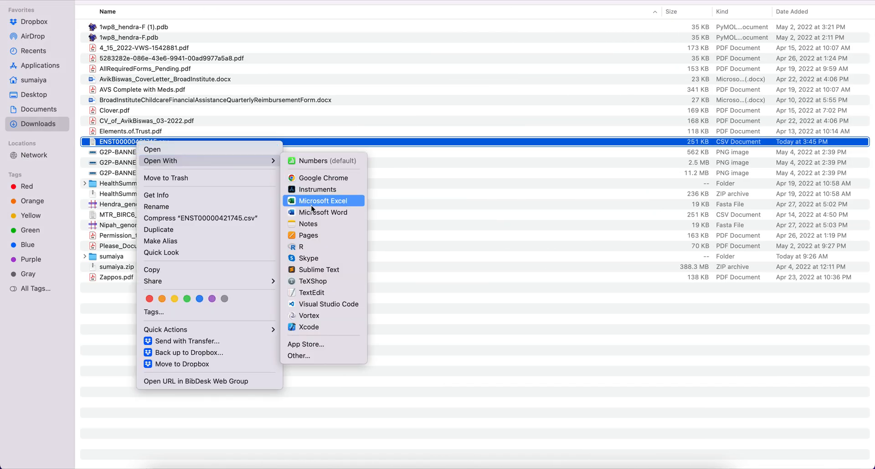
left_click(323, 201)
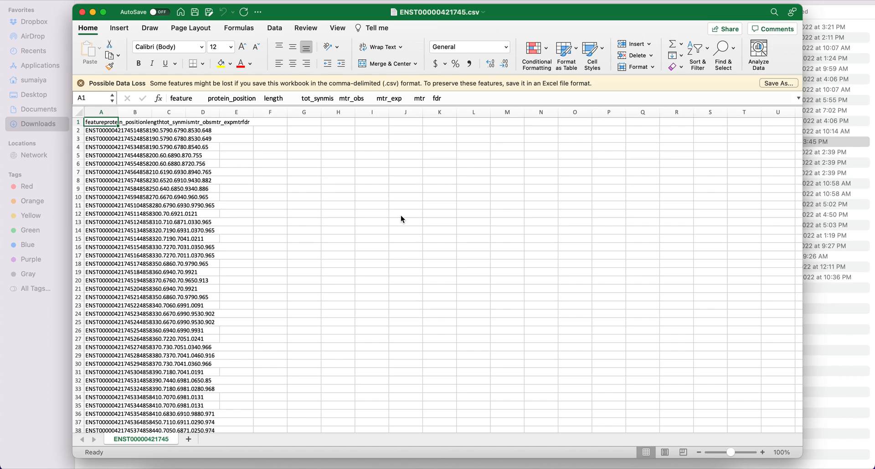
mouse_move(172, 117)
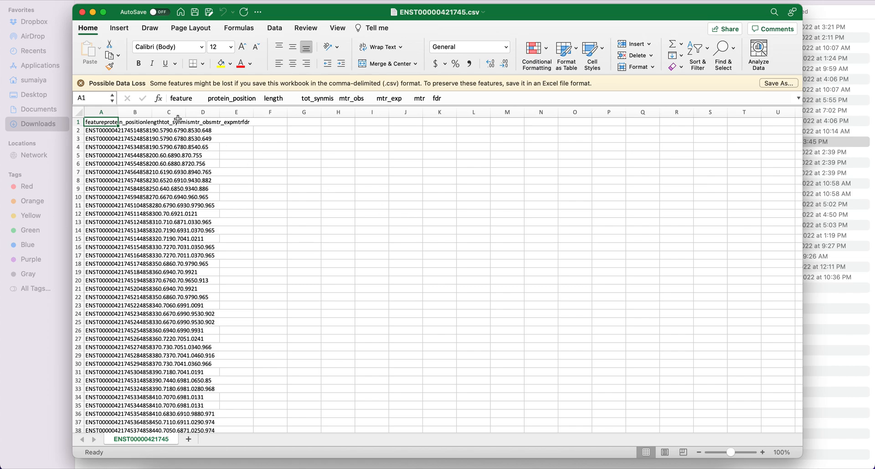
Select column A holding the run-together ENST00000421745.csv data.
left_click(100, 112)
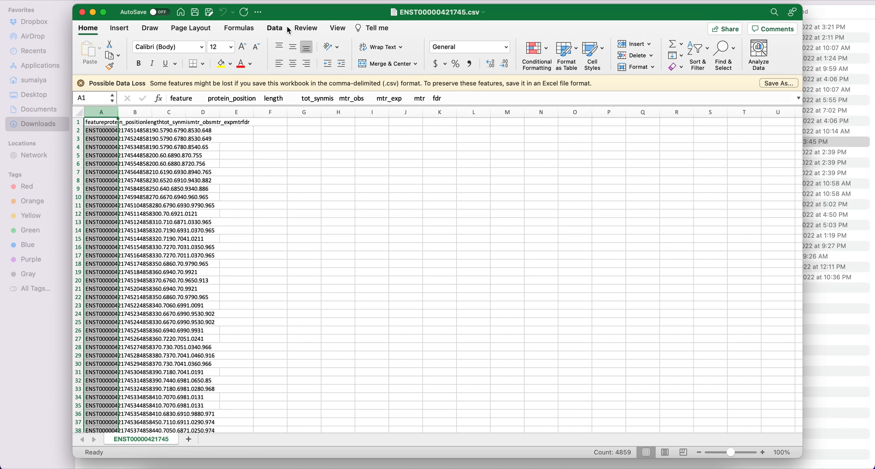
Split column A by tab with Text to Columns so feature through fdr each get their own column.
left_click(273, 27)
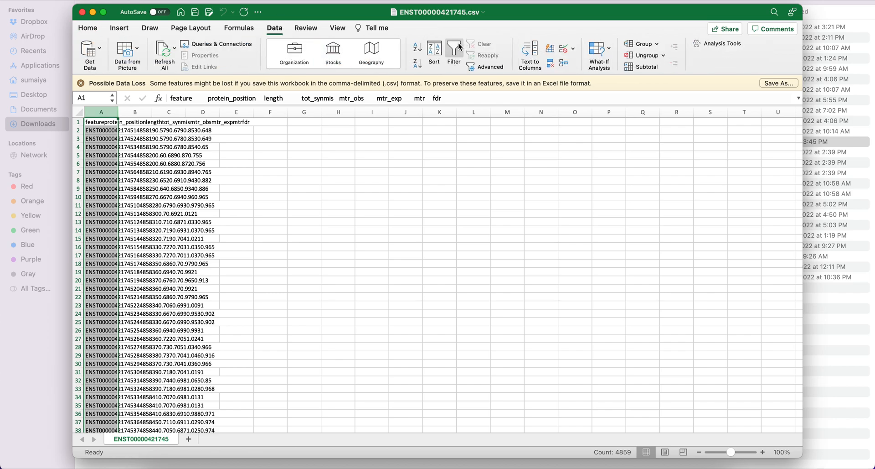
left_click(529, 56)
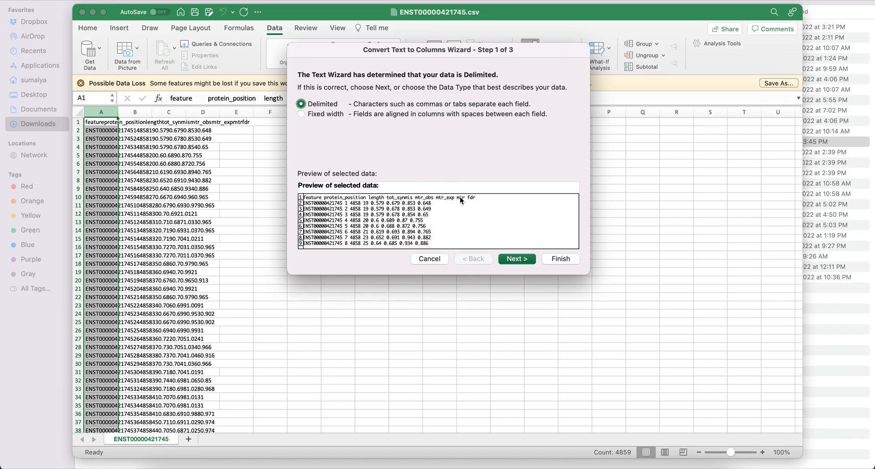
left_click(517, 258)
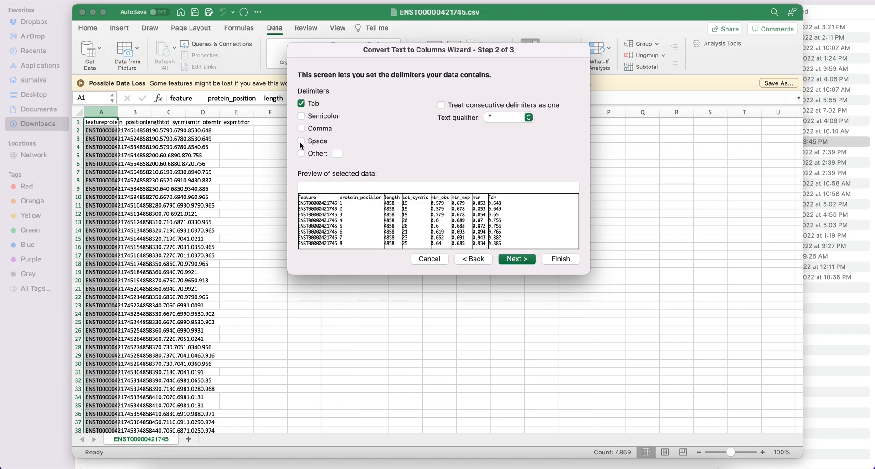
left_click(517, 258)
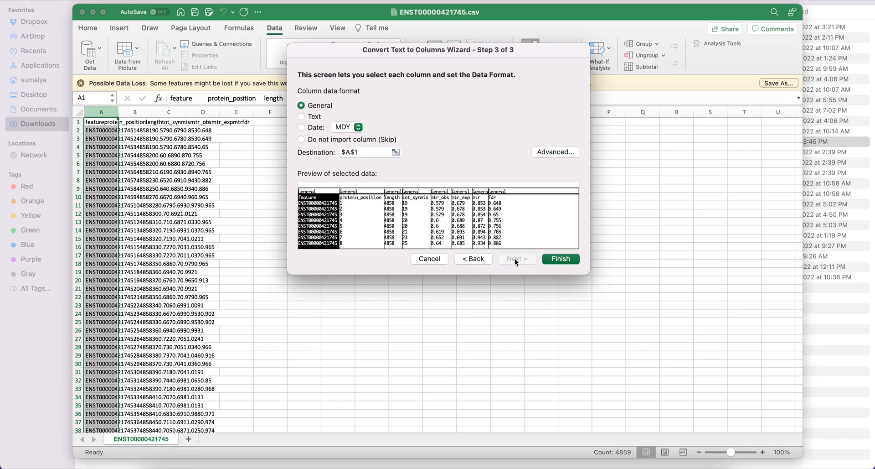
left_click(561, 258)
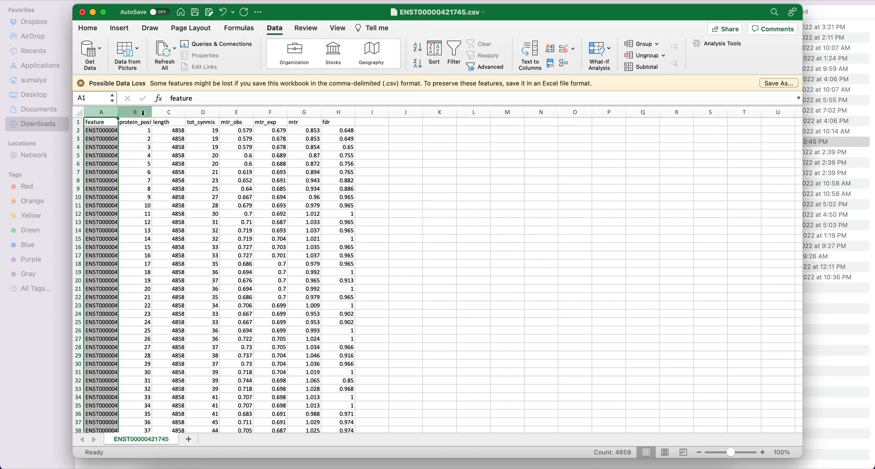
left_click(134, 111)
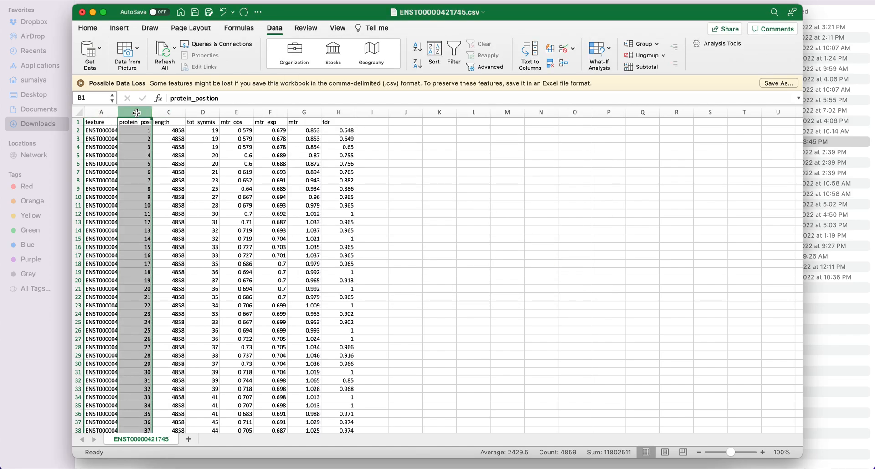
Paste the protein_position and mtr columns side by side into columns K and L and select them.
left_click(439, 121)
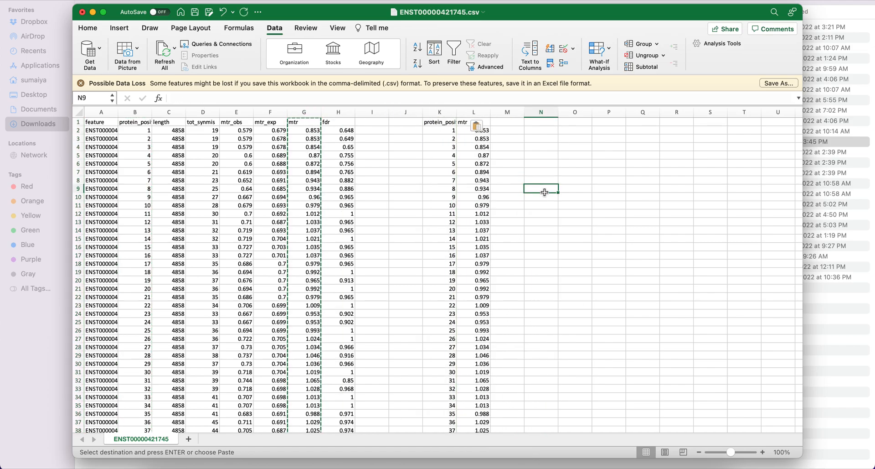
left_click(439, 121)
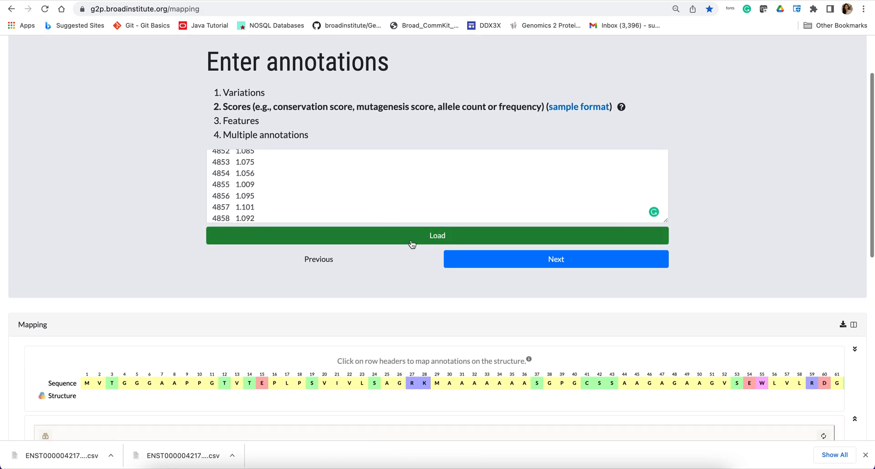
mouse_move(4, 357)
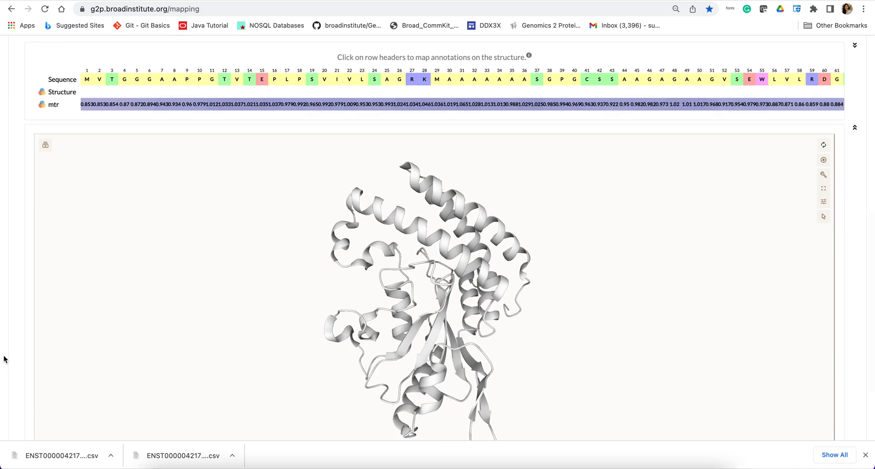
mouse_move(12, 347)
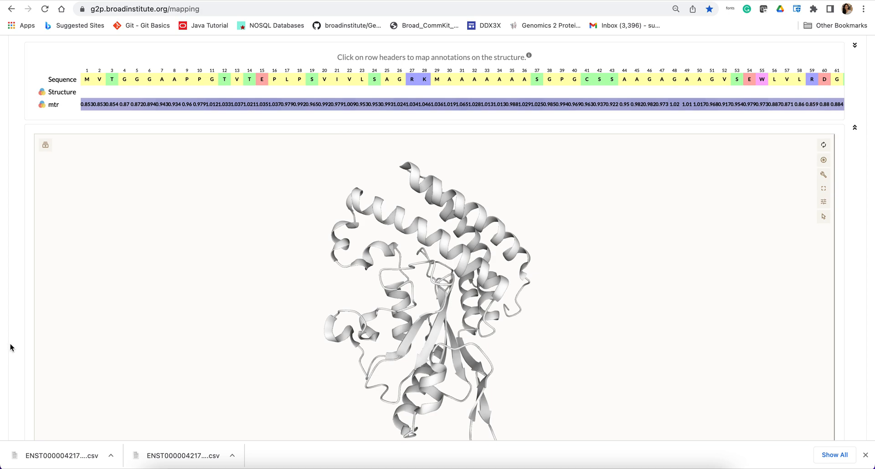
mouse_move(70, 111)
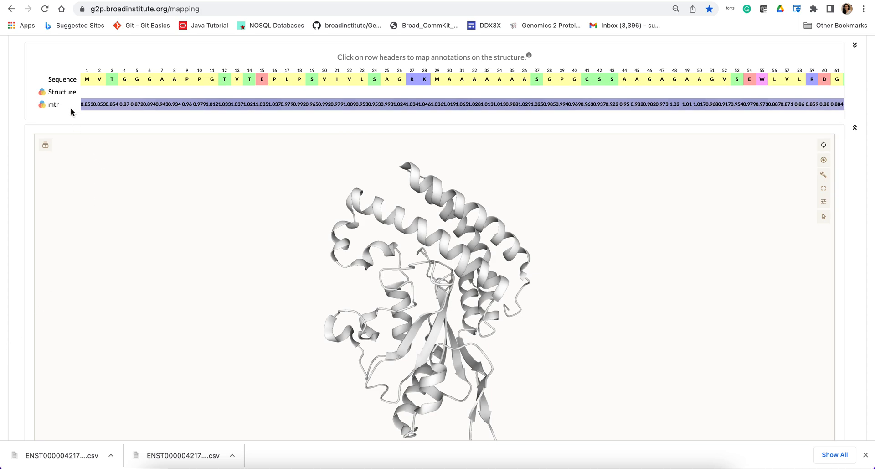
mouse_move(53, 109)
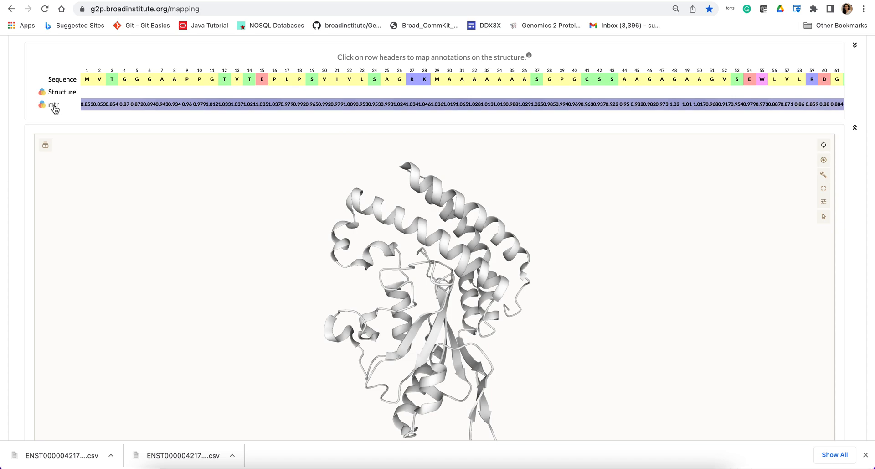
Map the mtr score row onto the BIRC6 structure to colour it by constraint.
left_click(46, 106)
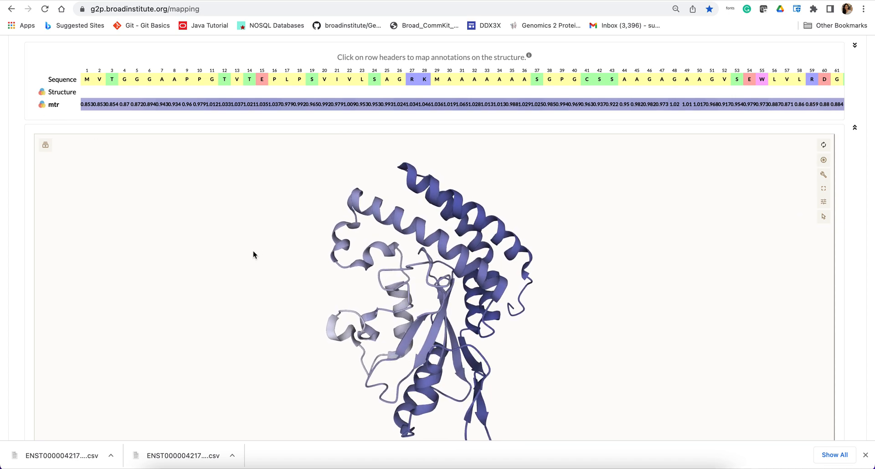
scroll("down", 3)
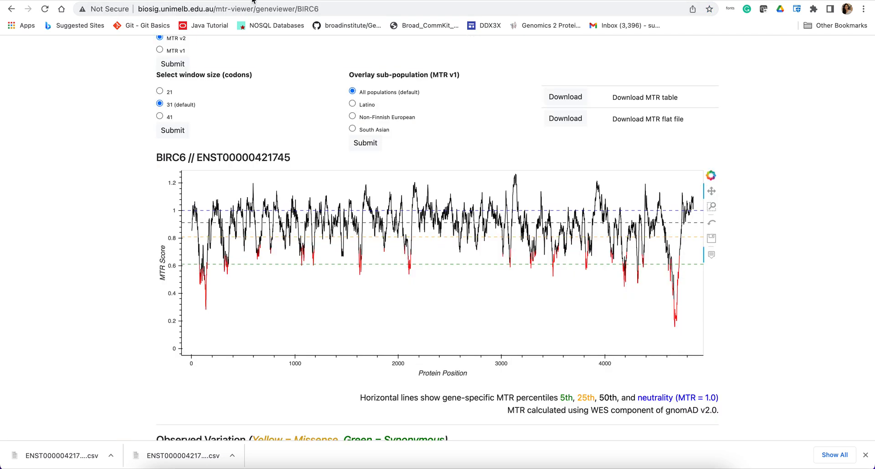
mouse_move(61, 282)
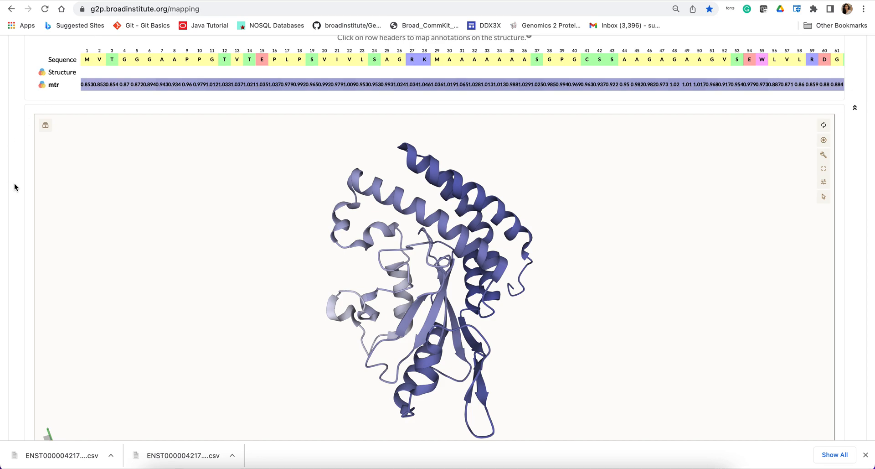
mouse_move(311, 194)
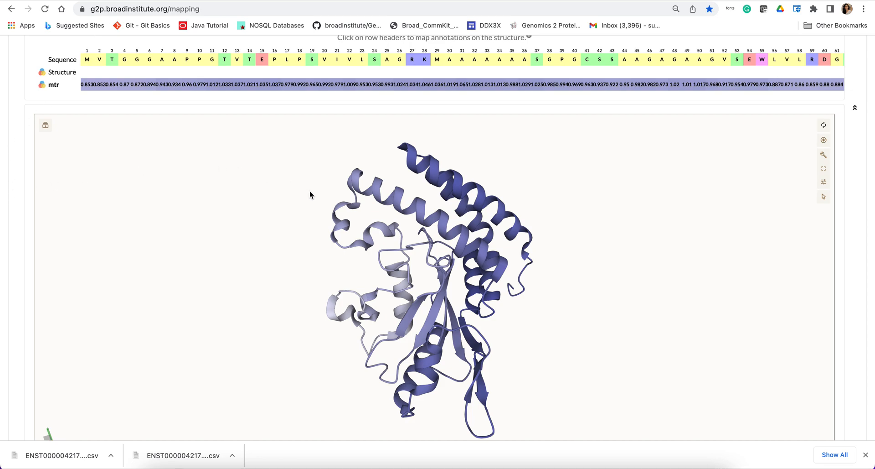
mouse_move(319, 324)
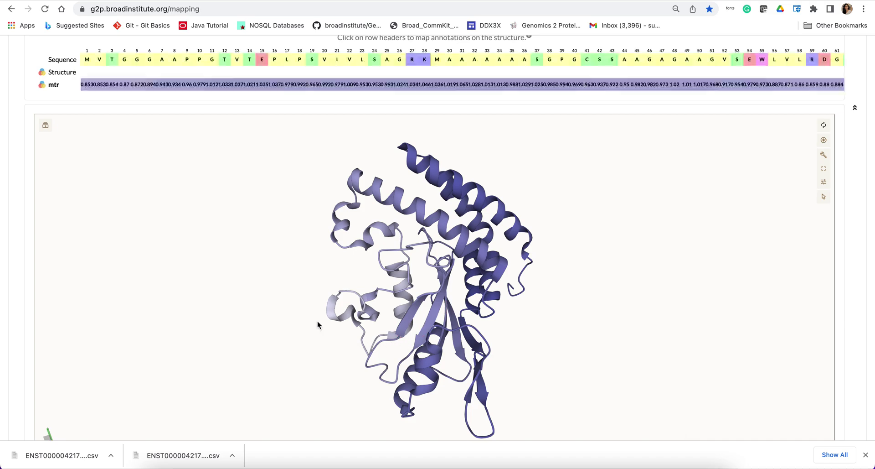
mouse_move(14, 276)
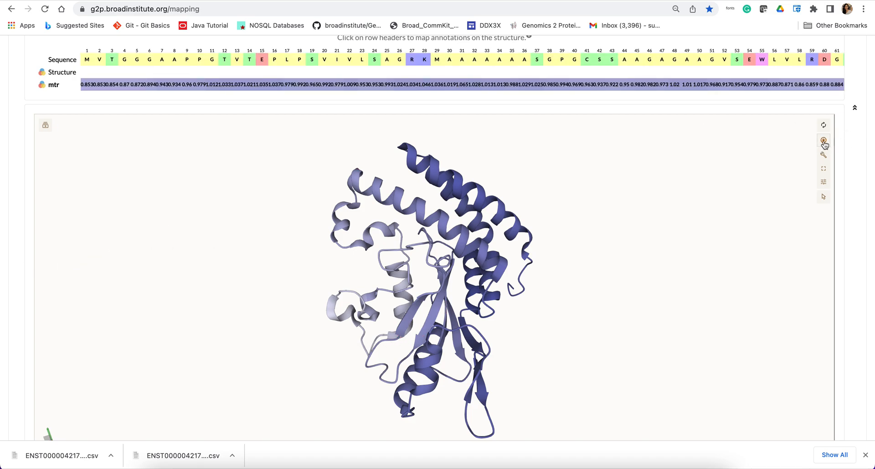
Show the screenshot and state panel previewing the MTR-coloured BIRC6 structure with copy and download options.
left_click(824, 139)
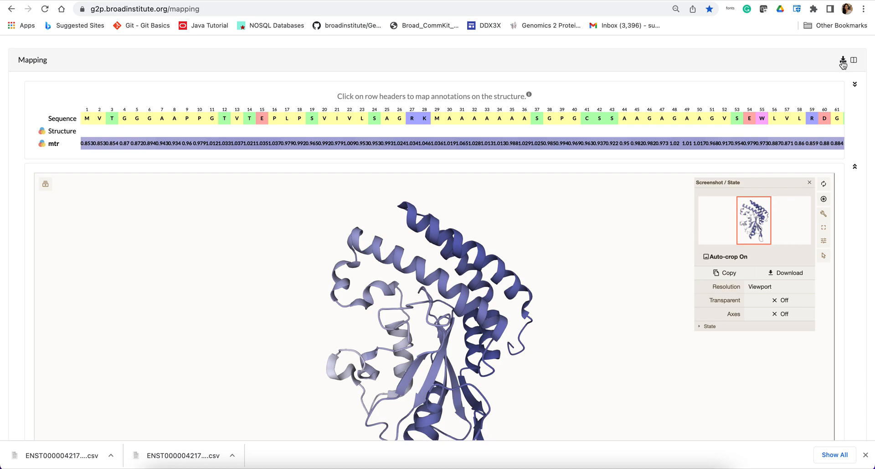
mouse_move(843, 59)
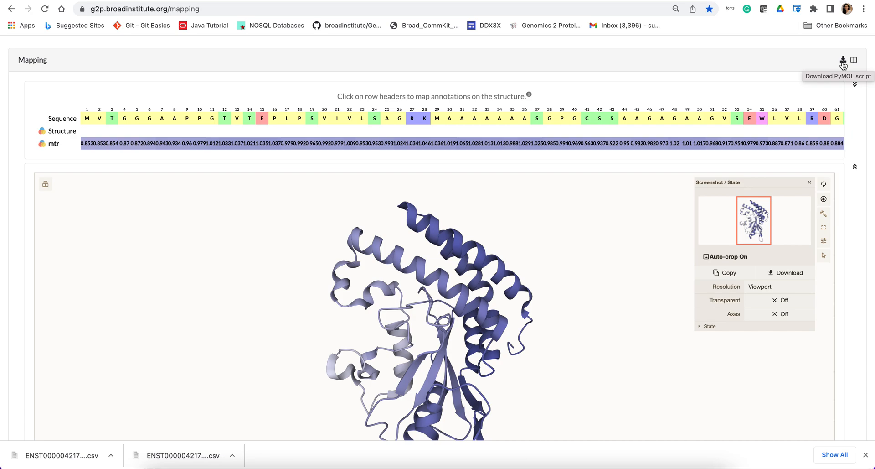
mouse_move(7, 321)
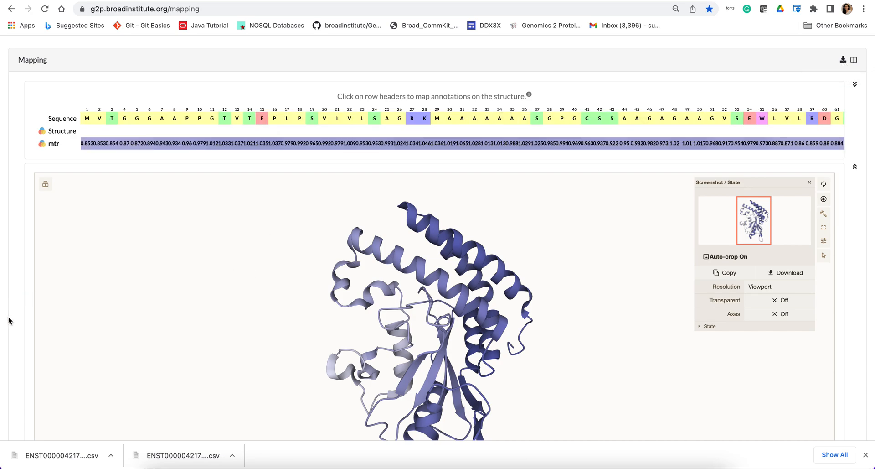